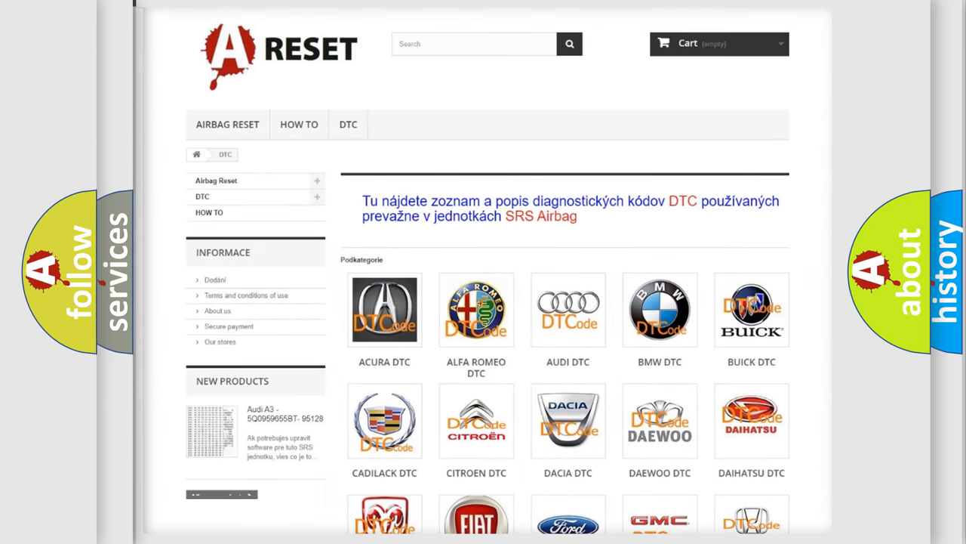
Step: Scroll through the Ford DTC code list to reach code U210100 and its definition
scroll("down", 3)
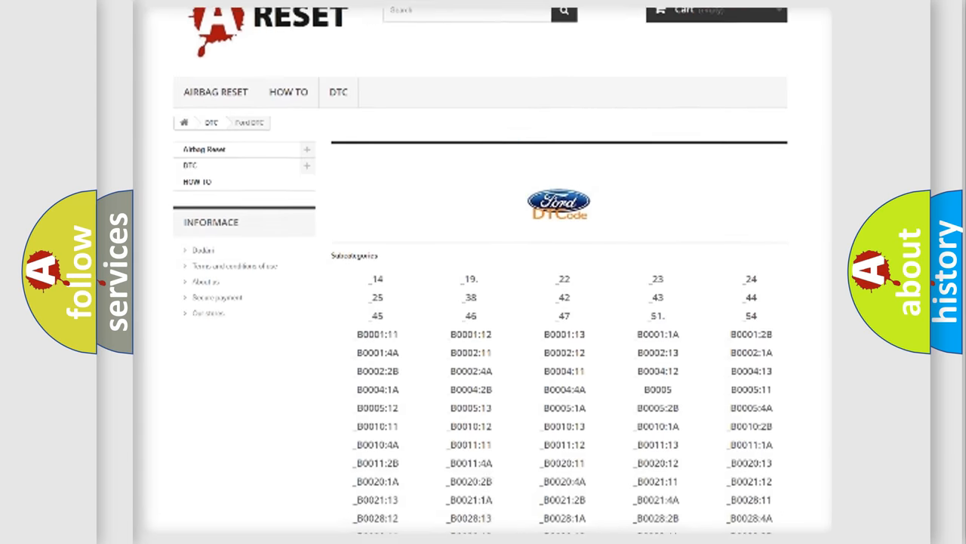
scroll("down", 3)
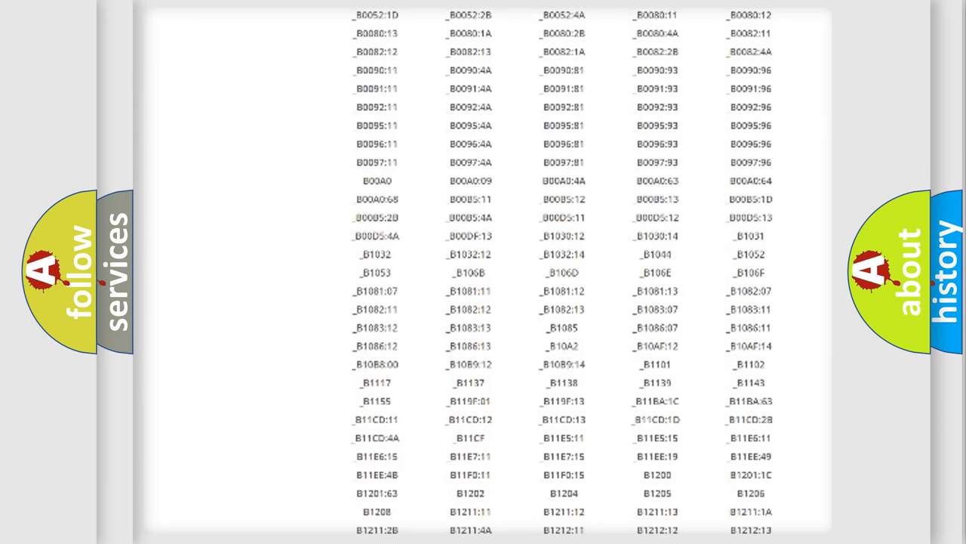
scroll("up", 3)
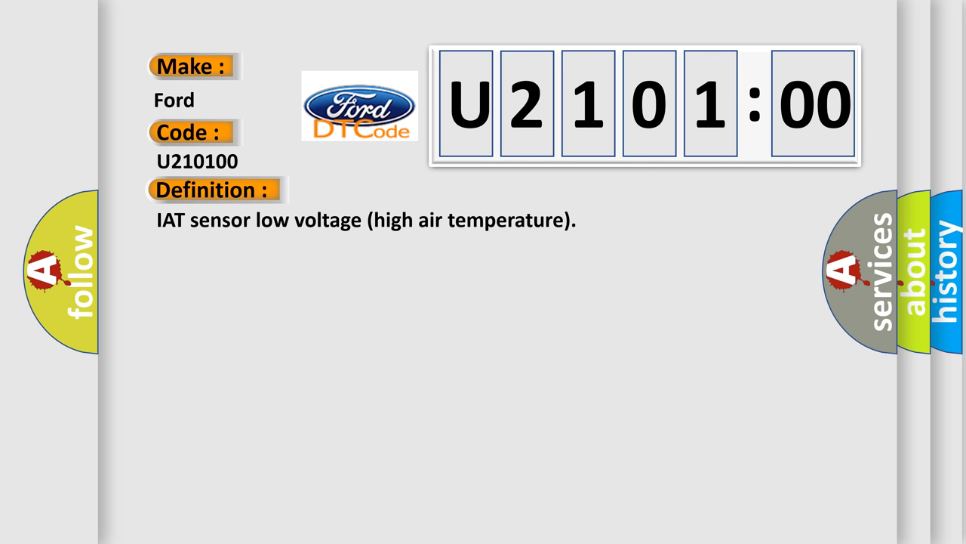
Step: Add the U2101:00 description: sensor-to-ECM circuit shorted to ground, no sub-type information
left_click(392, 189)
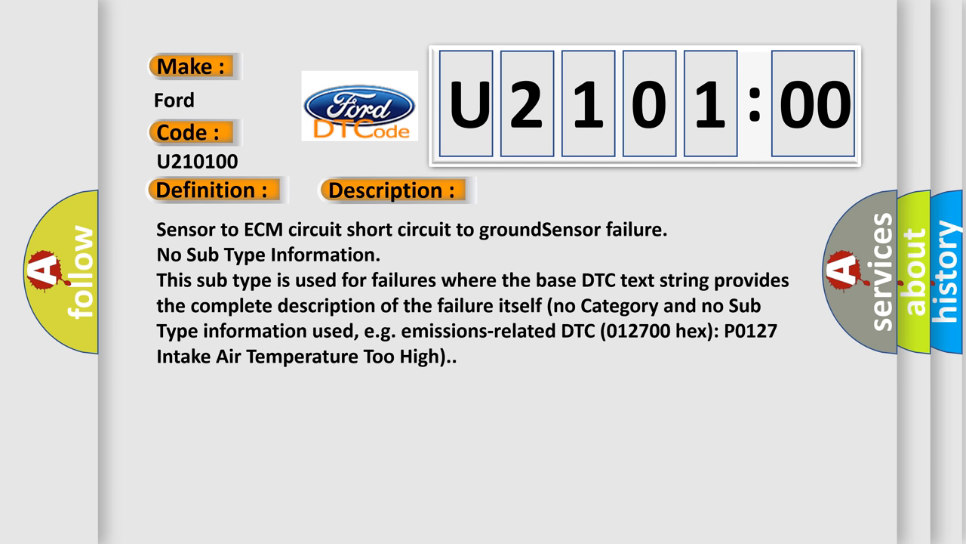